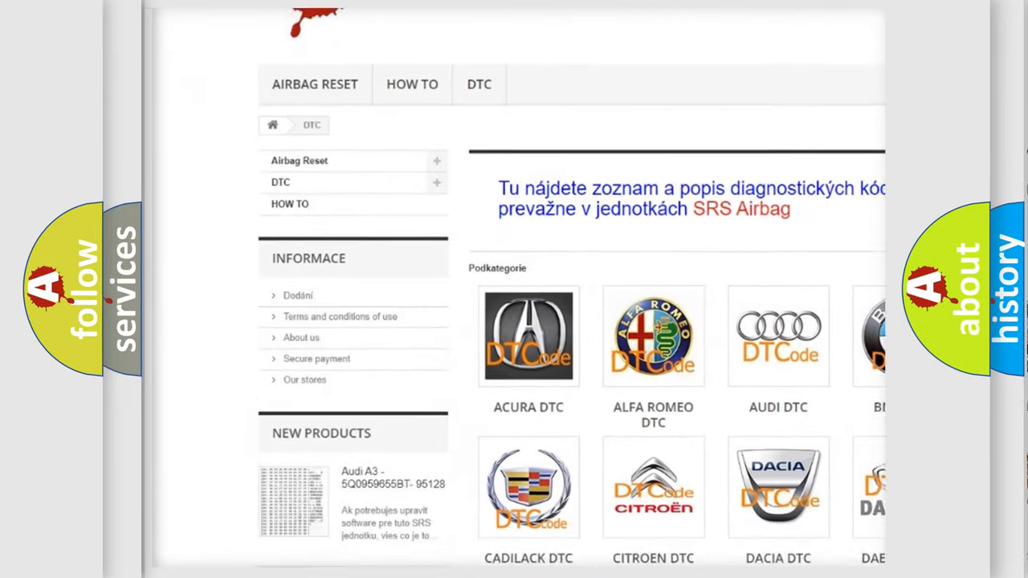
scroll(down, 3)
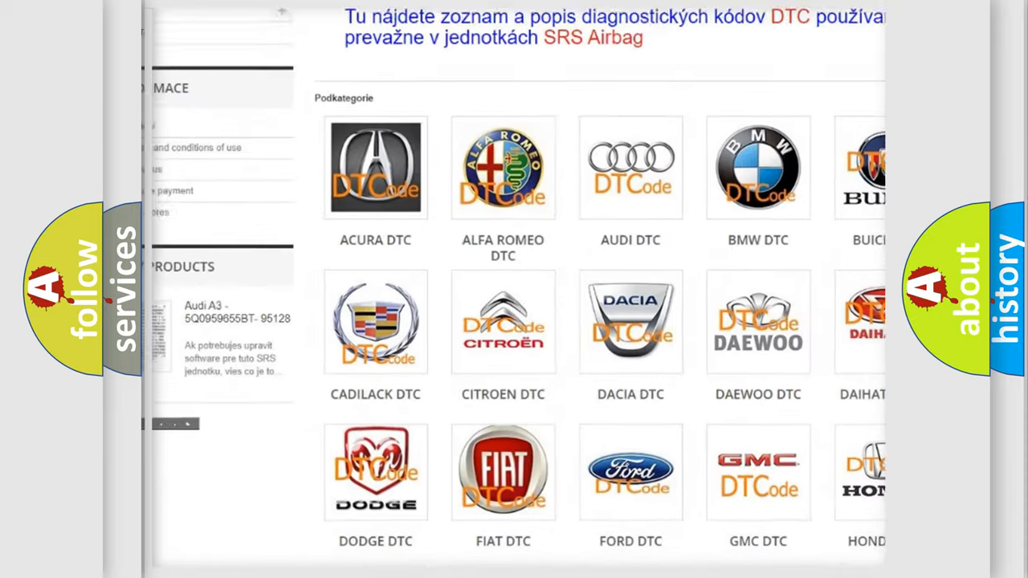
scroll(down, 3)
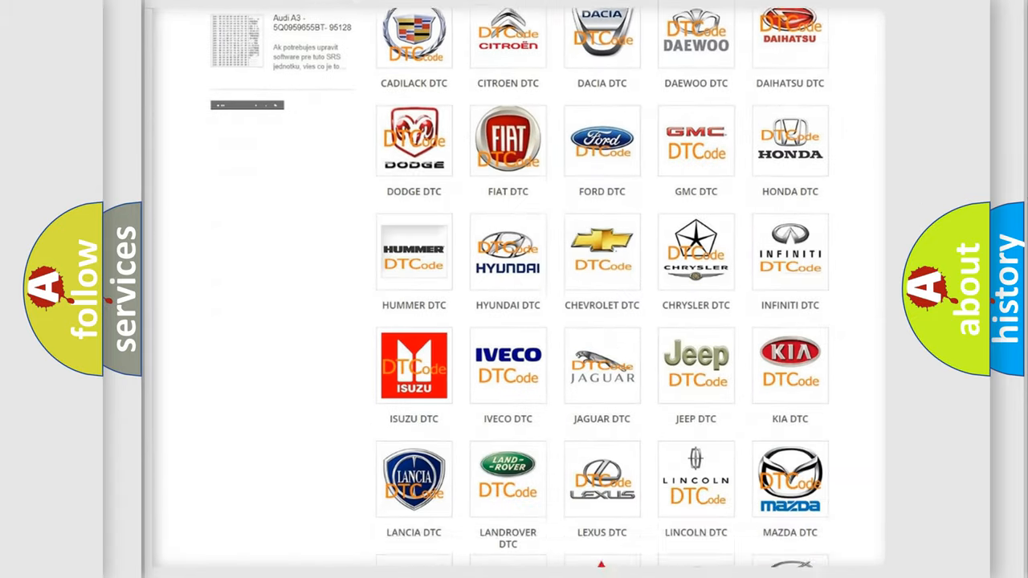
scroll(down, 3)
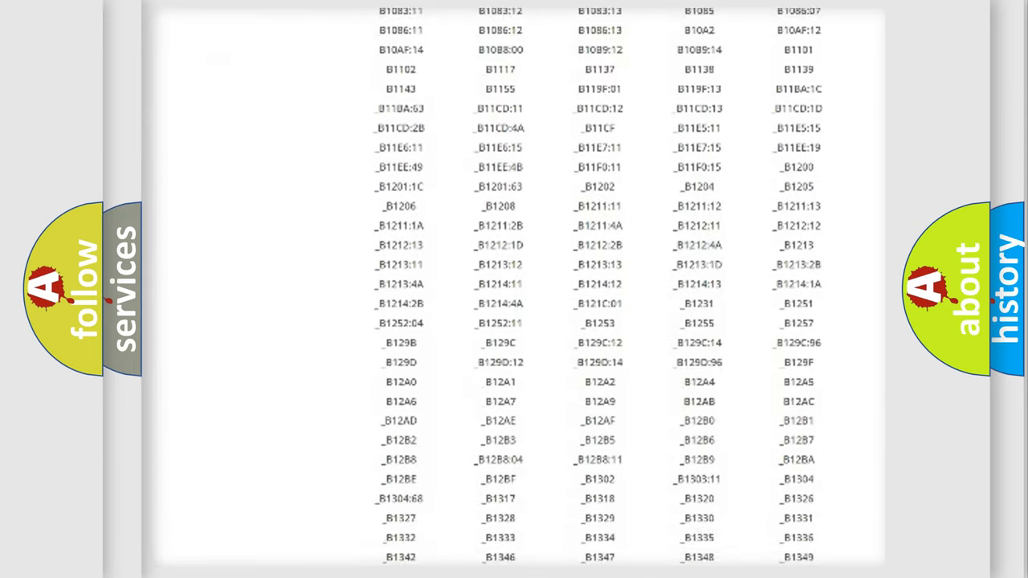
scroll(down, 3)
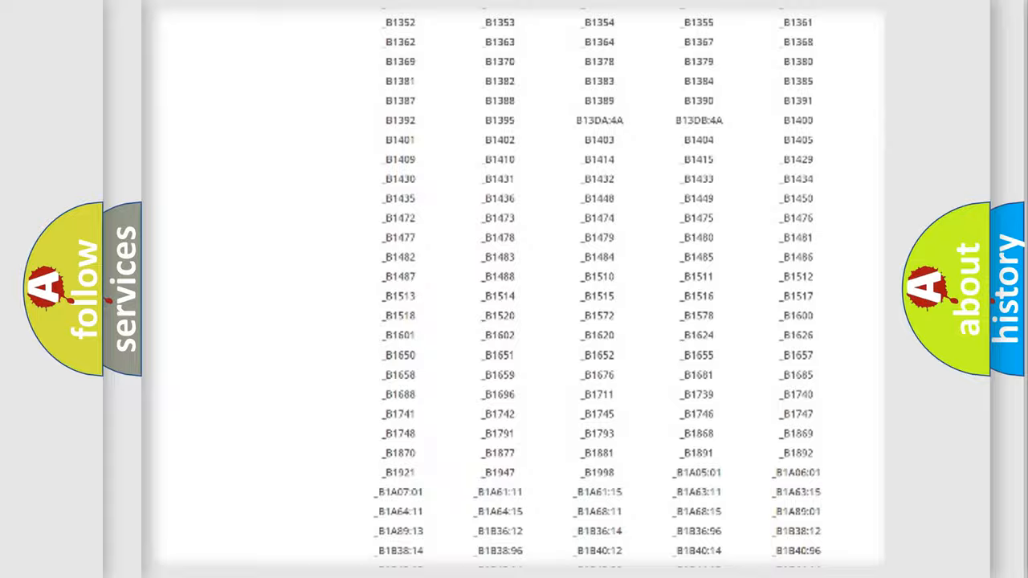